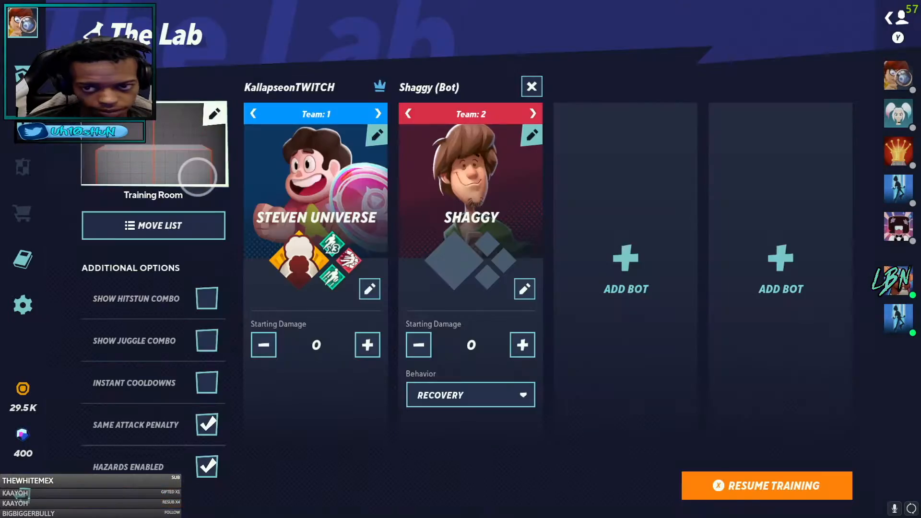
Resume the Lab match so Steven Universe faces the Shaggy bot at zero damage
left_click(766, 485)
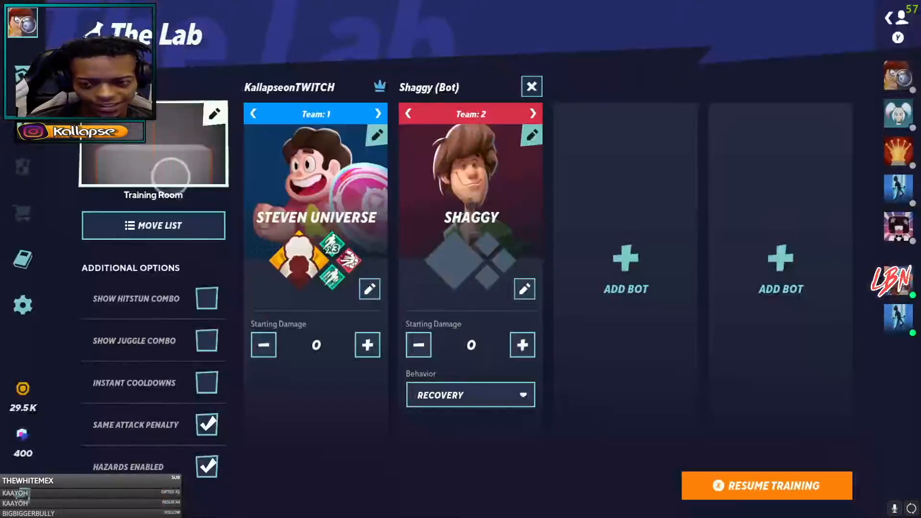
left_click(766, 485)
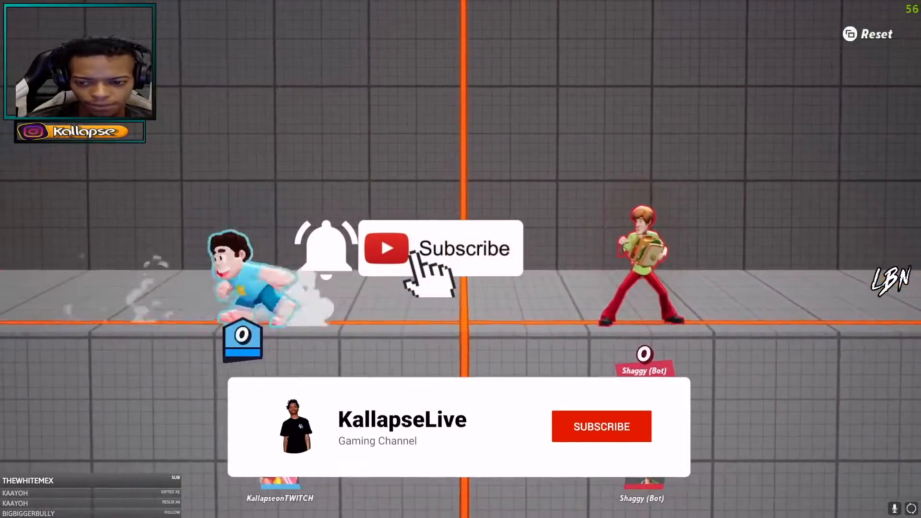
left_click(602, 426)
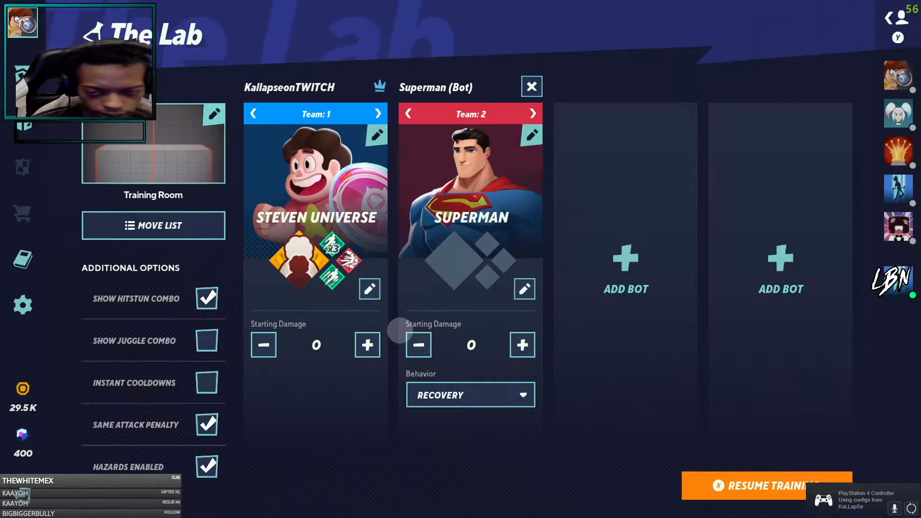
Resume the Lab match against Superman and combo him up to 117 damage
left_click(764, 485)
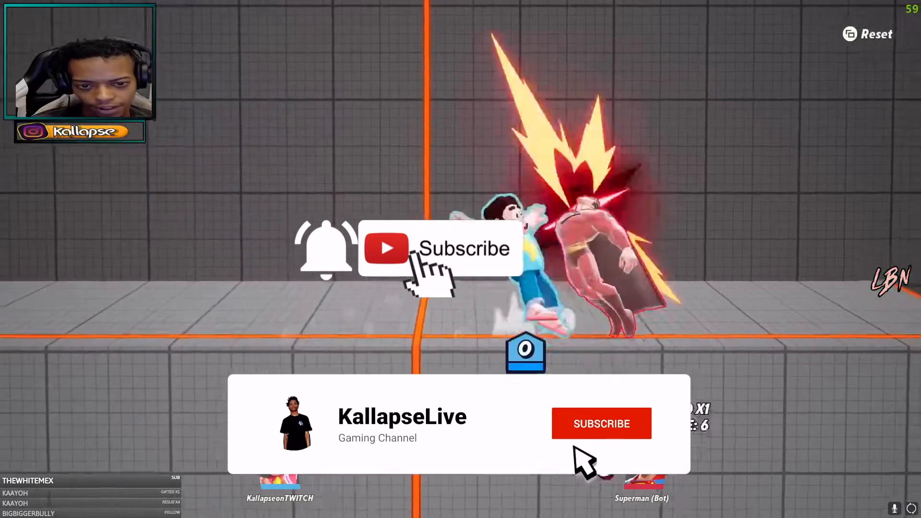
left_click(601, 423)
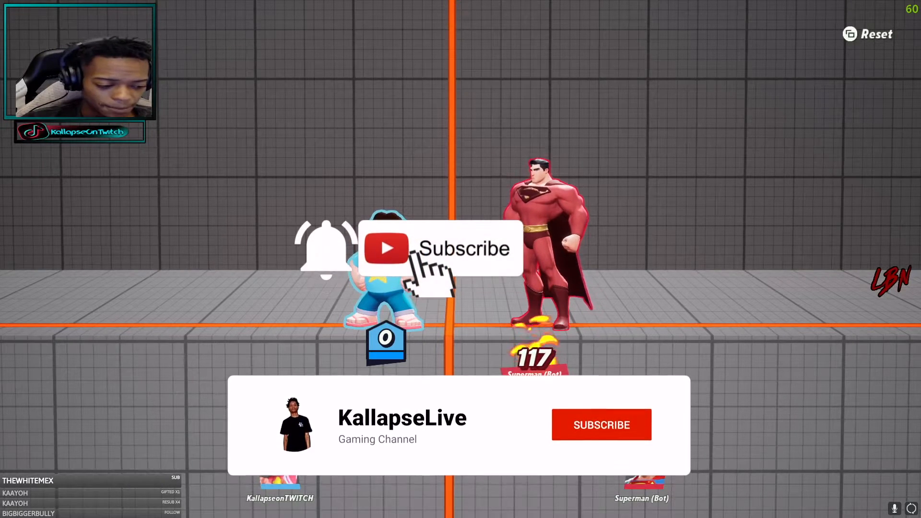
left_click(600, 424)
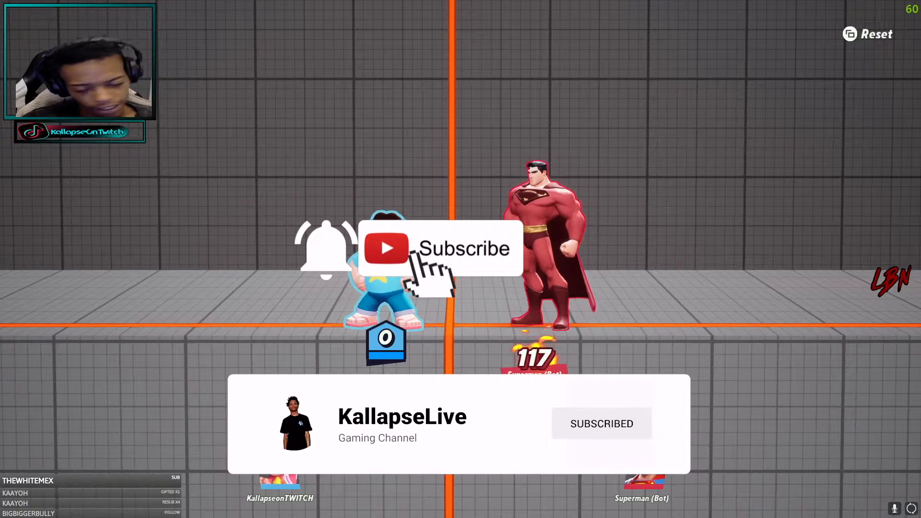